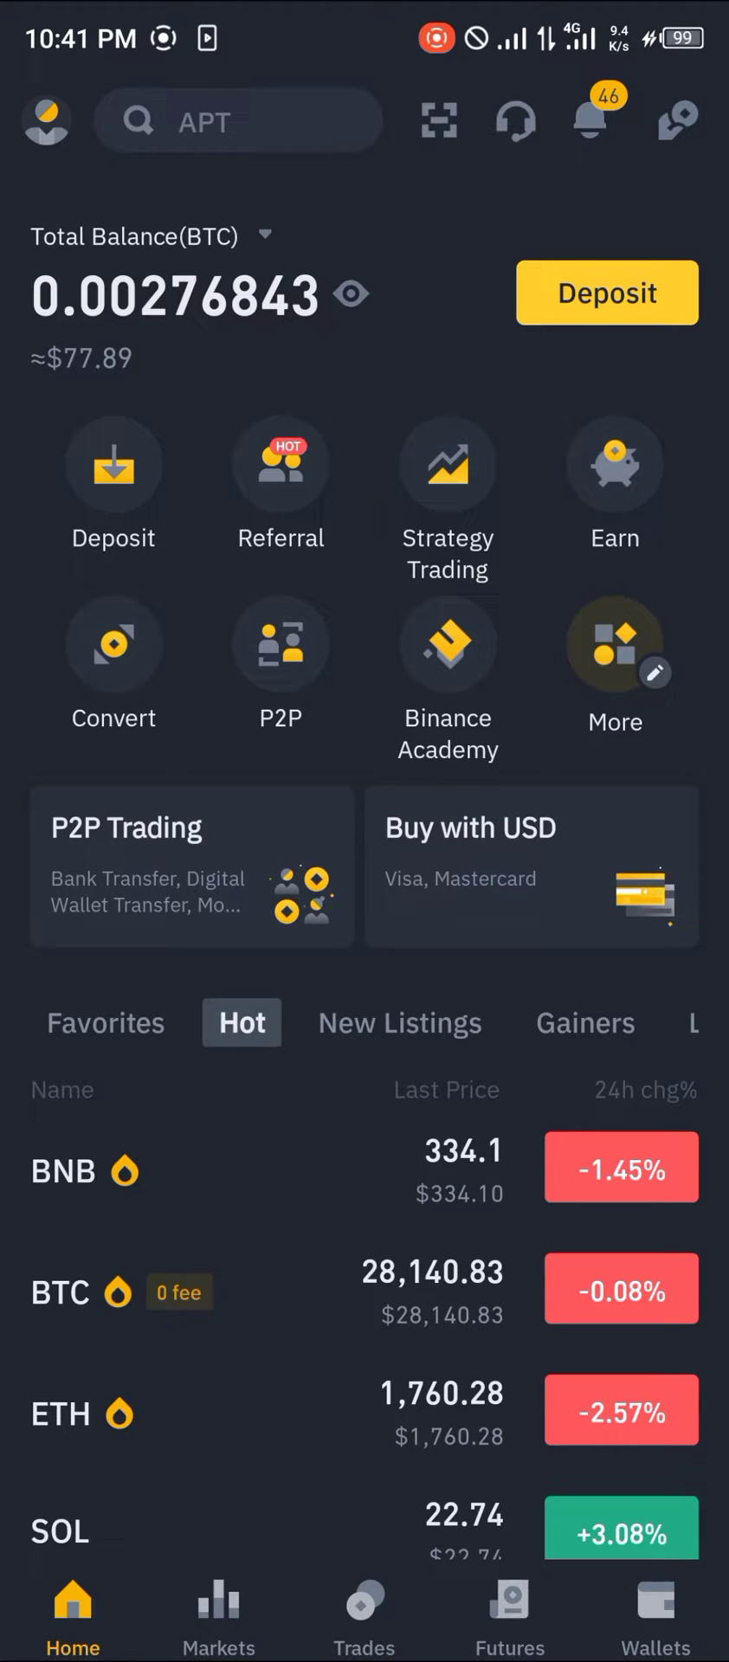
- Check the spot wallet balances, then open Convert with ETH as the source coin
left_click(656, 1611)
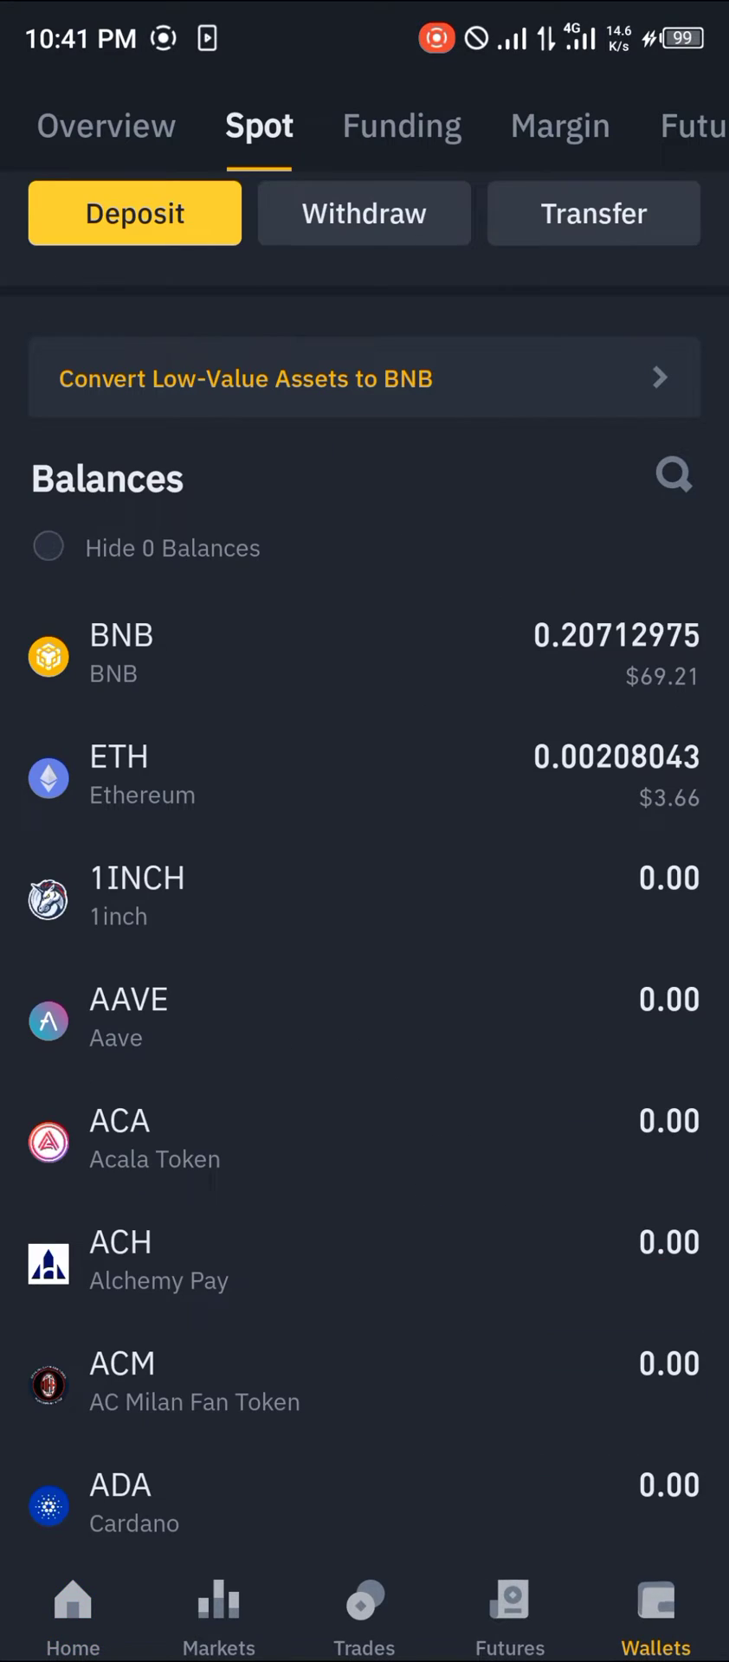
scroll("down", 3)
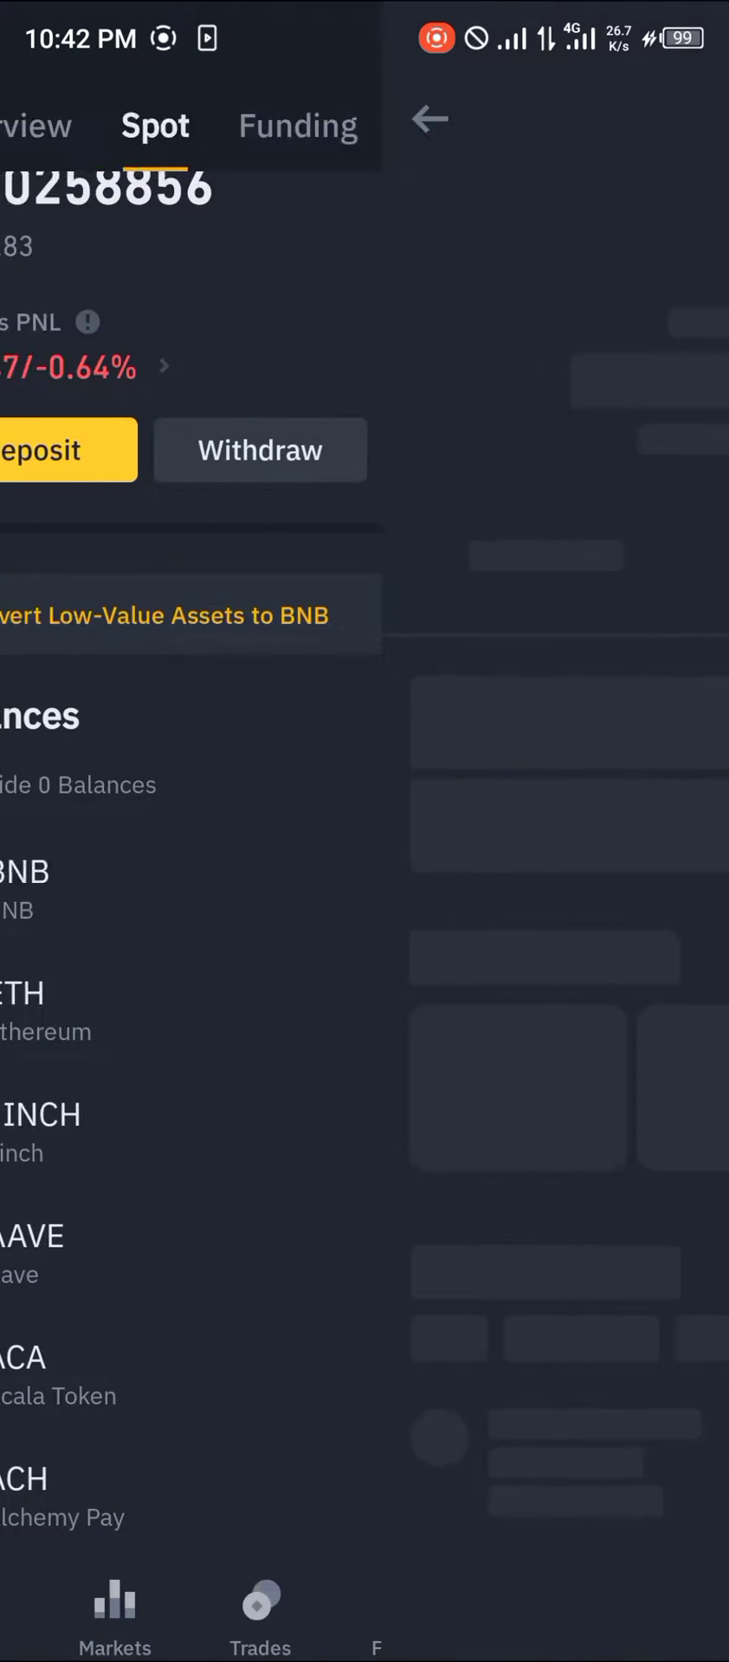
left_click(20, 1009)
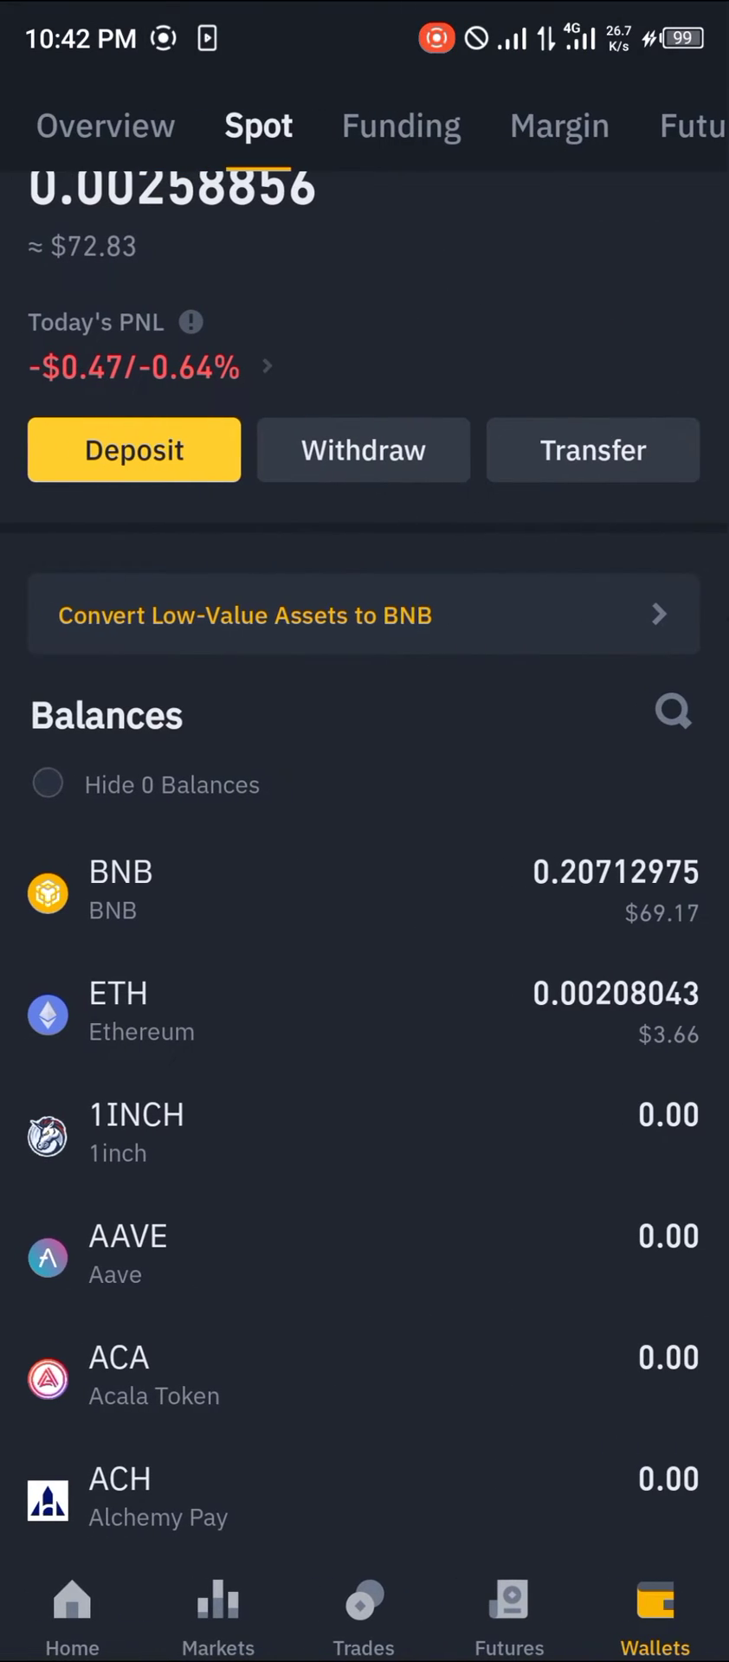
left_click(71, 1617)
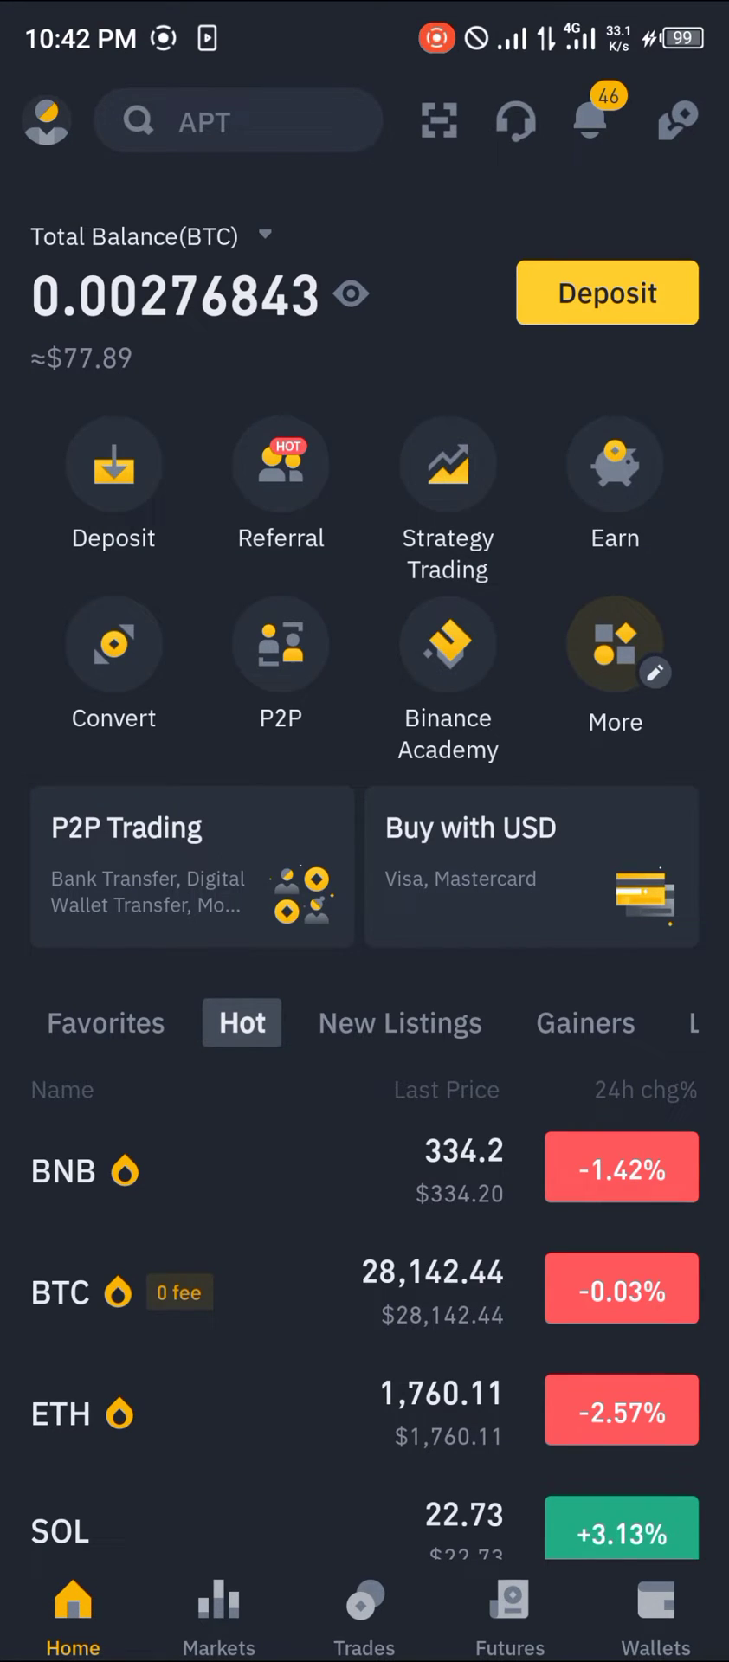
left_click(112, 644)
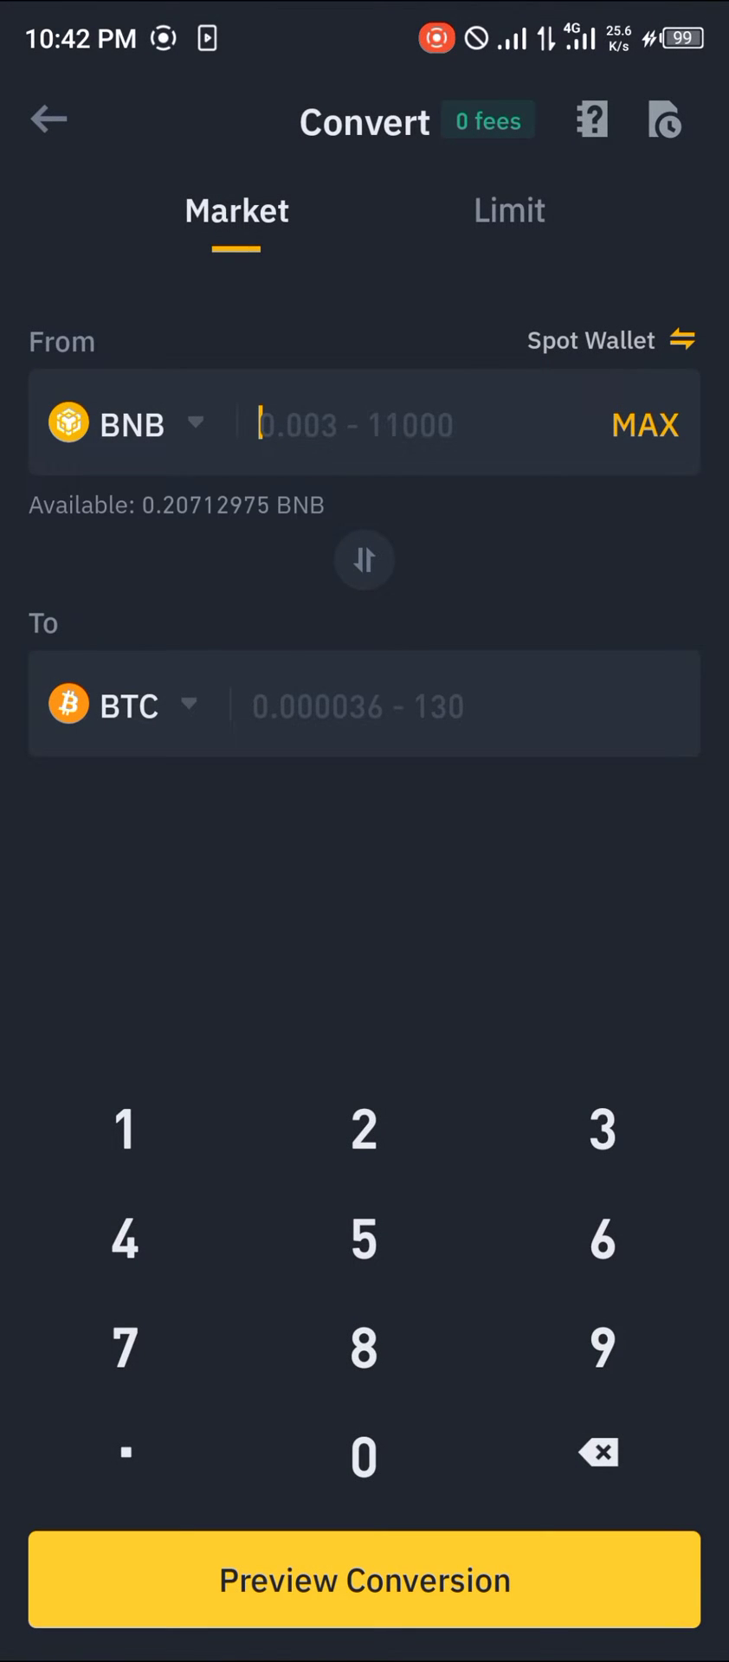
left_click(128, 424)
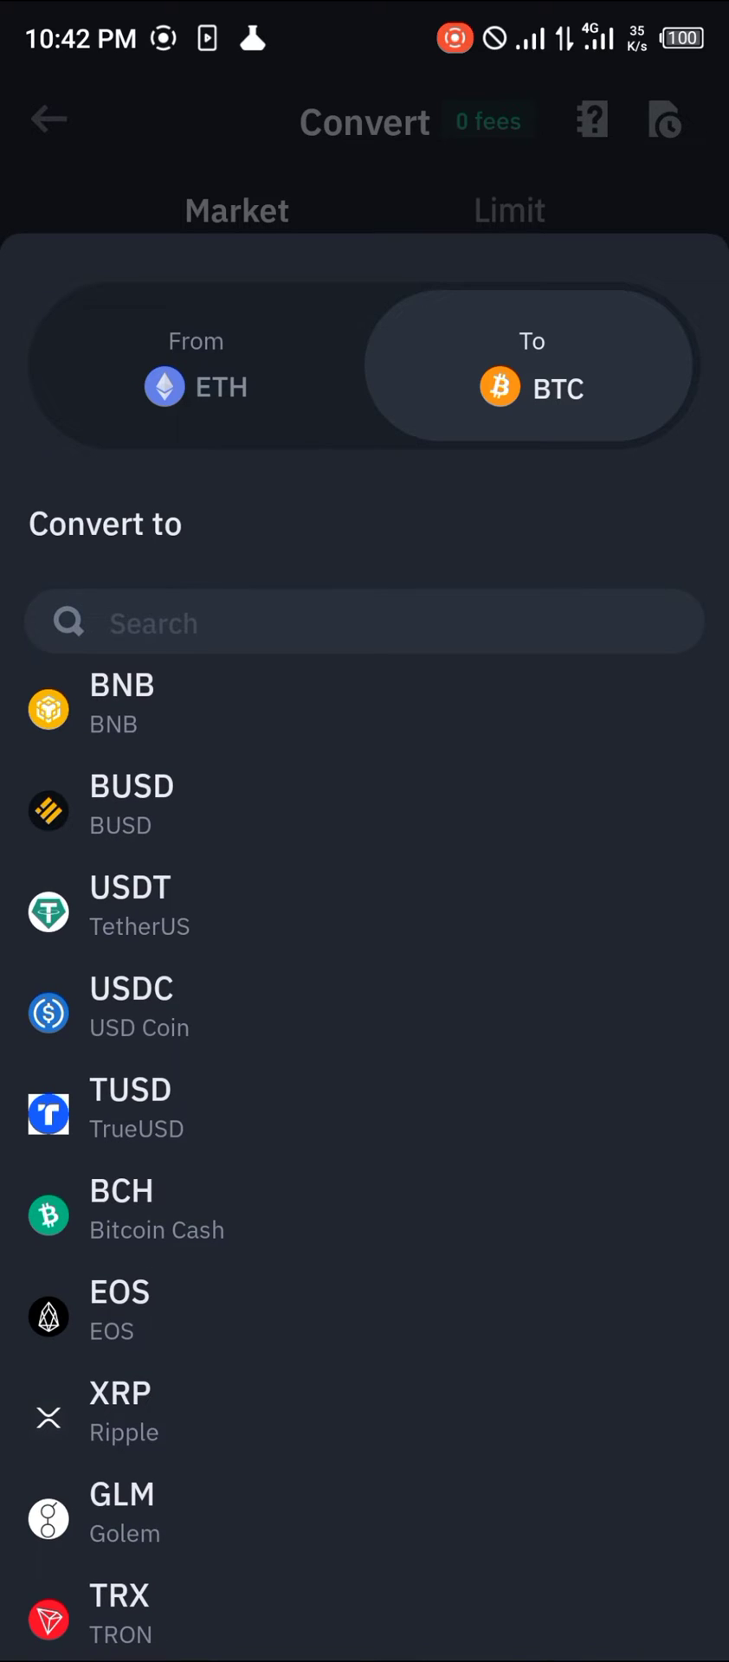
- Search the coin list for USDT and select it as the coin to receive
scroll("up", 3)
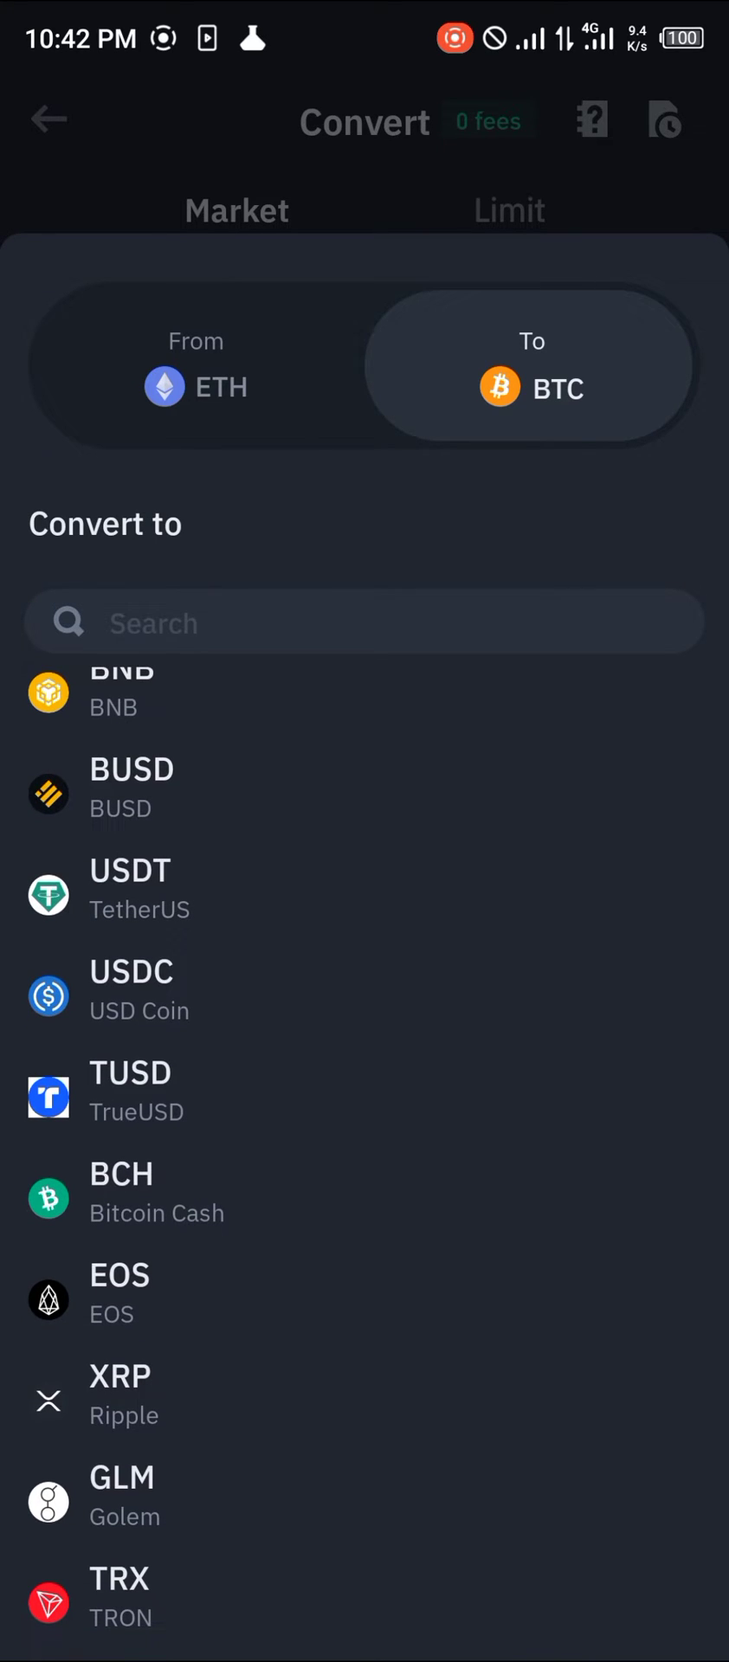
left_click(364, 623)
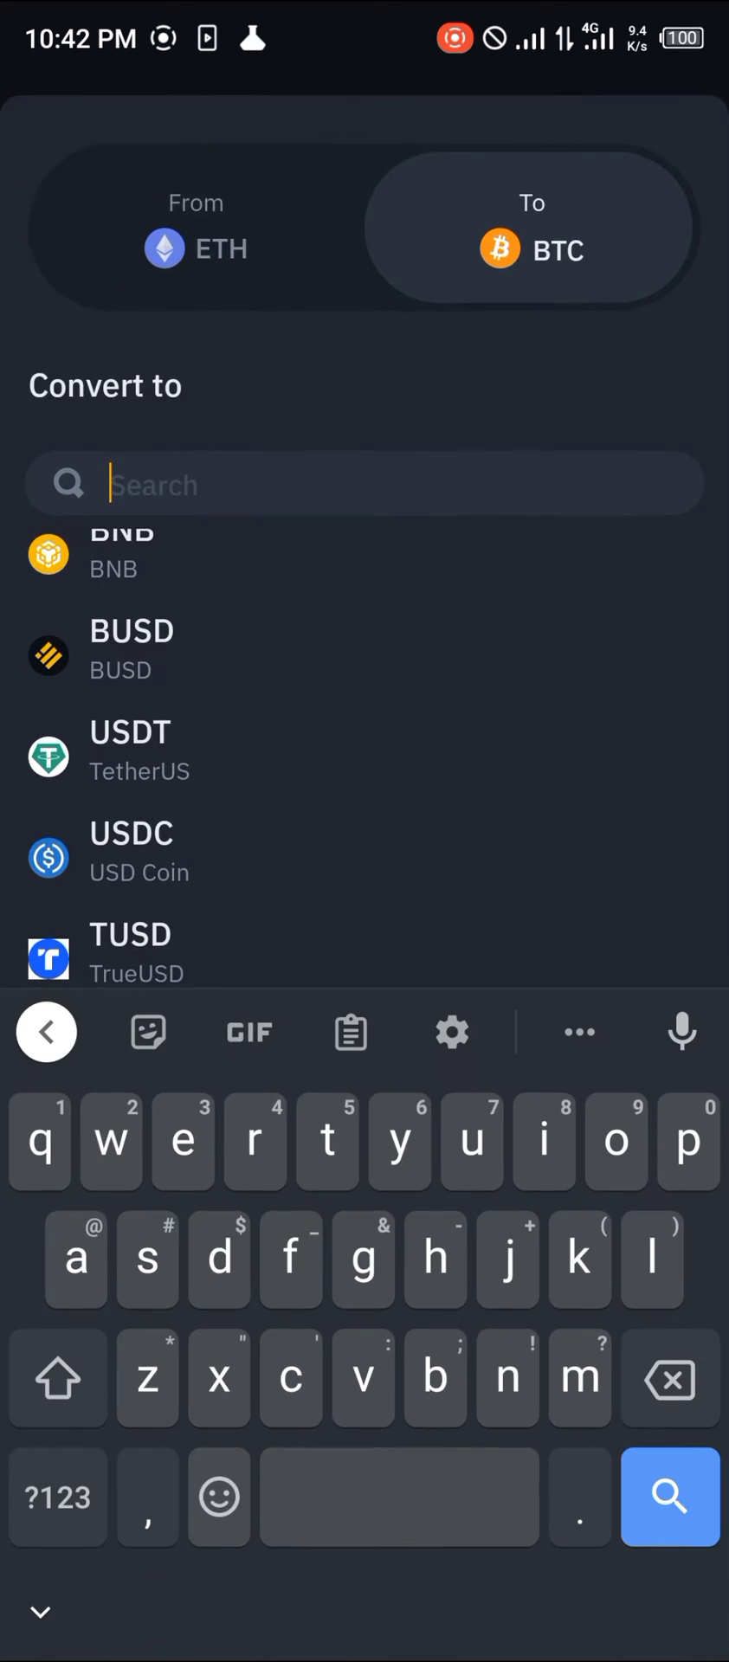
type("uadt")
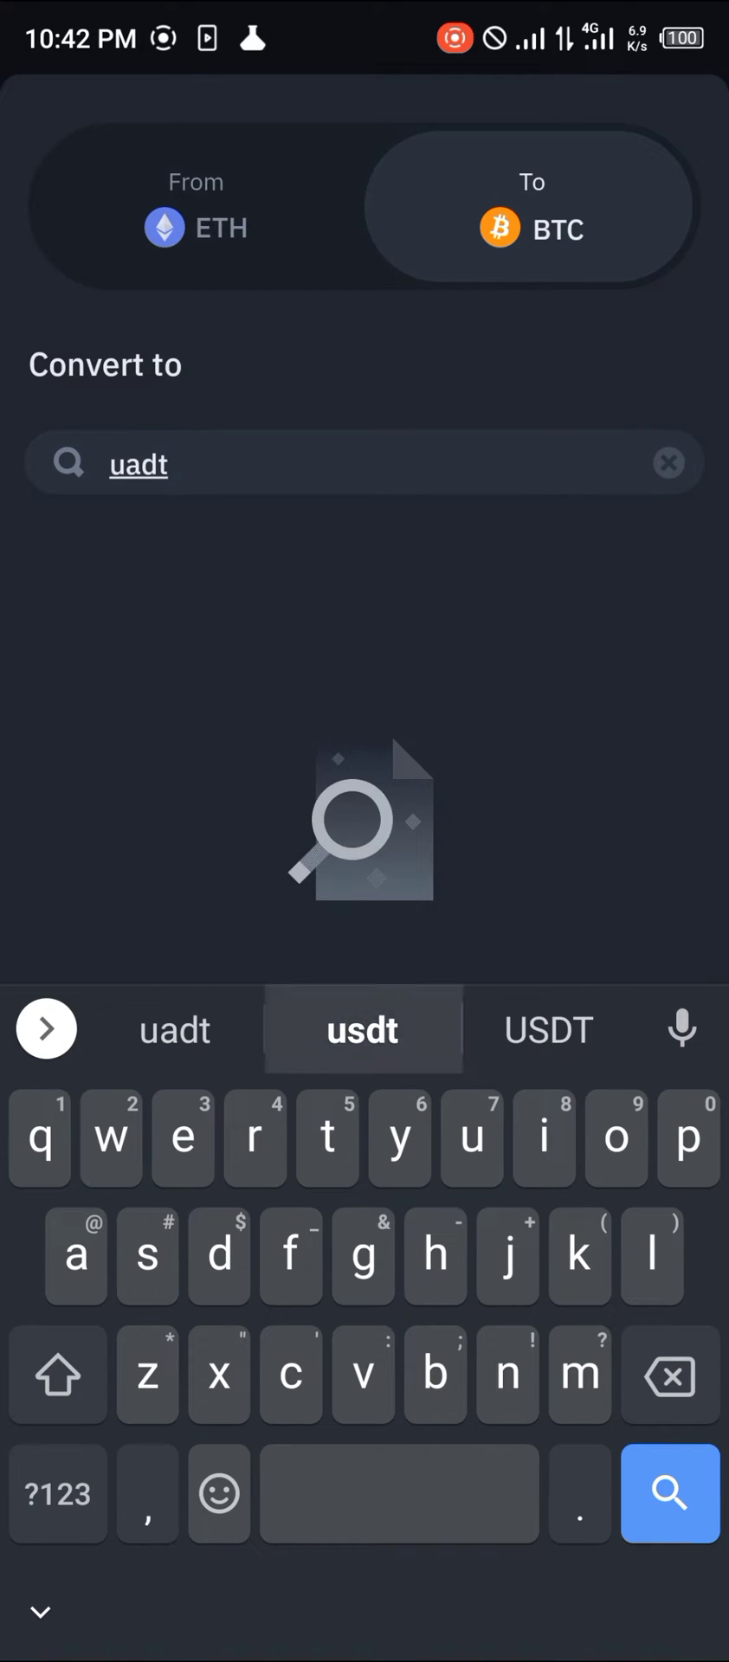
left_click(363, 1029)
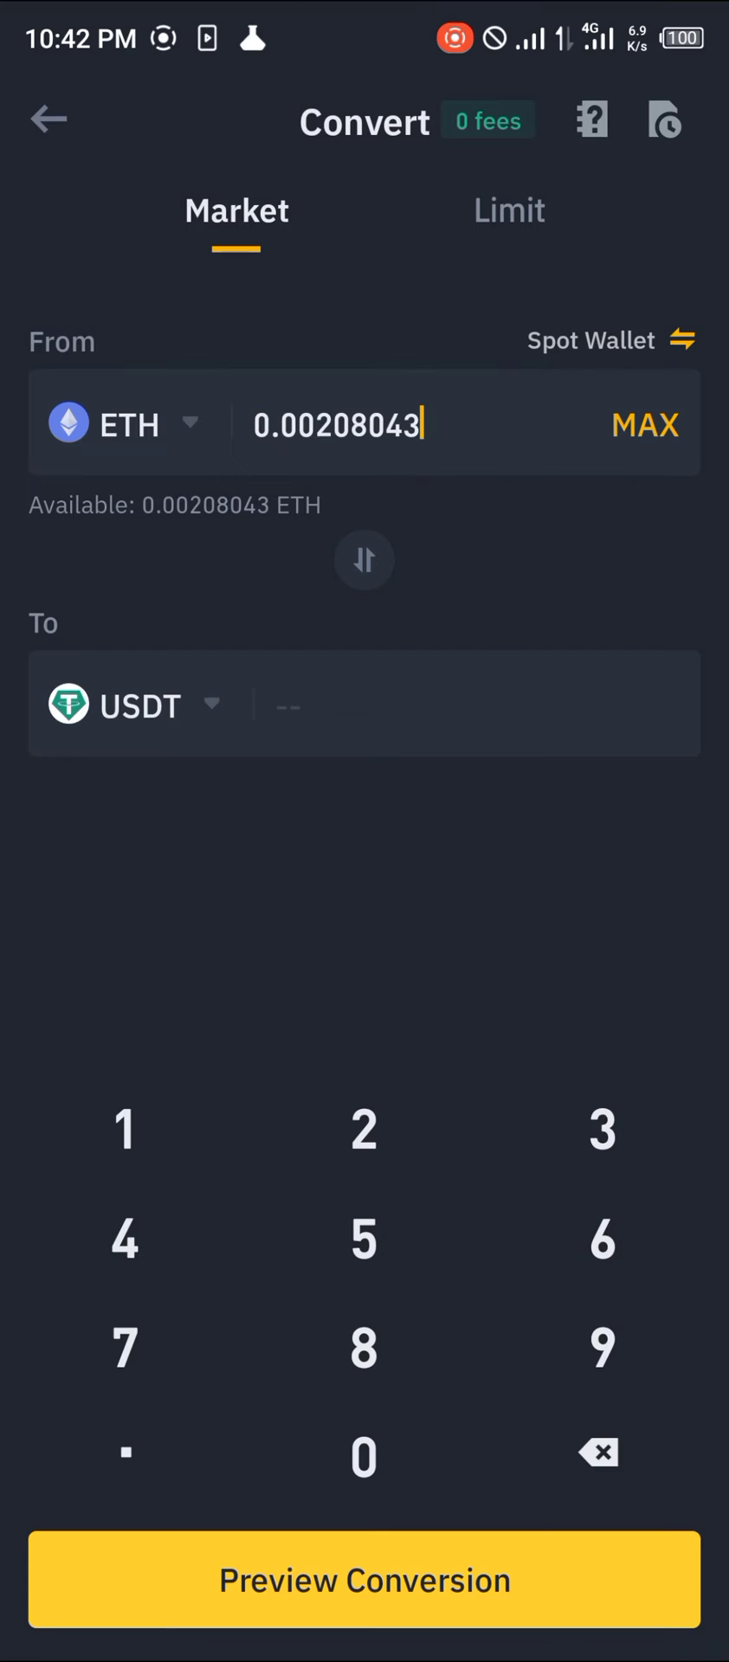
- Preview and confirm converting 0.00208043 ETH into 3.64498314 USDT
left_click(364, 1579)
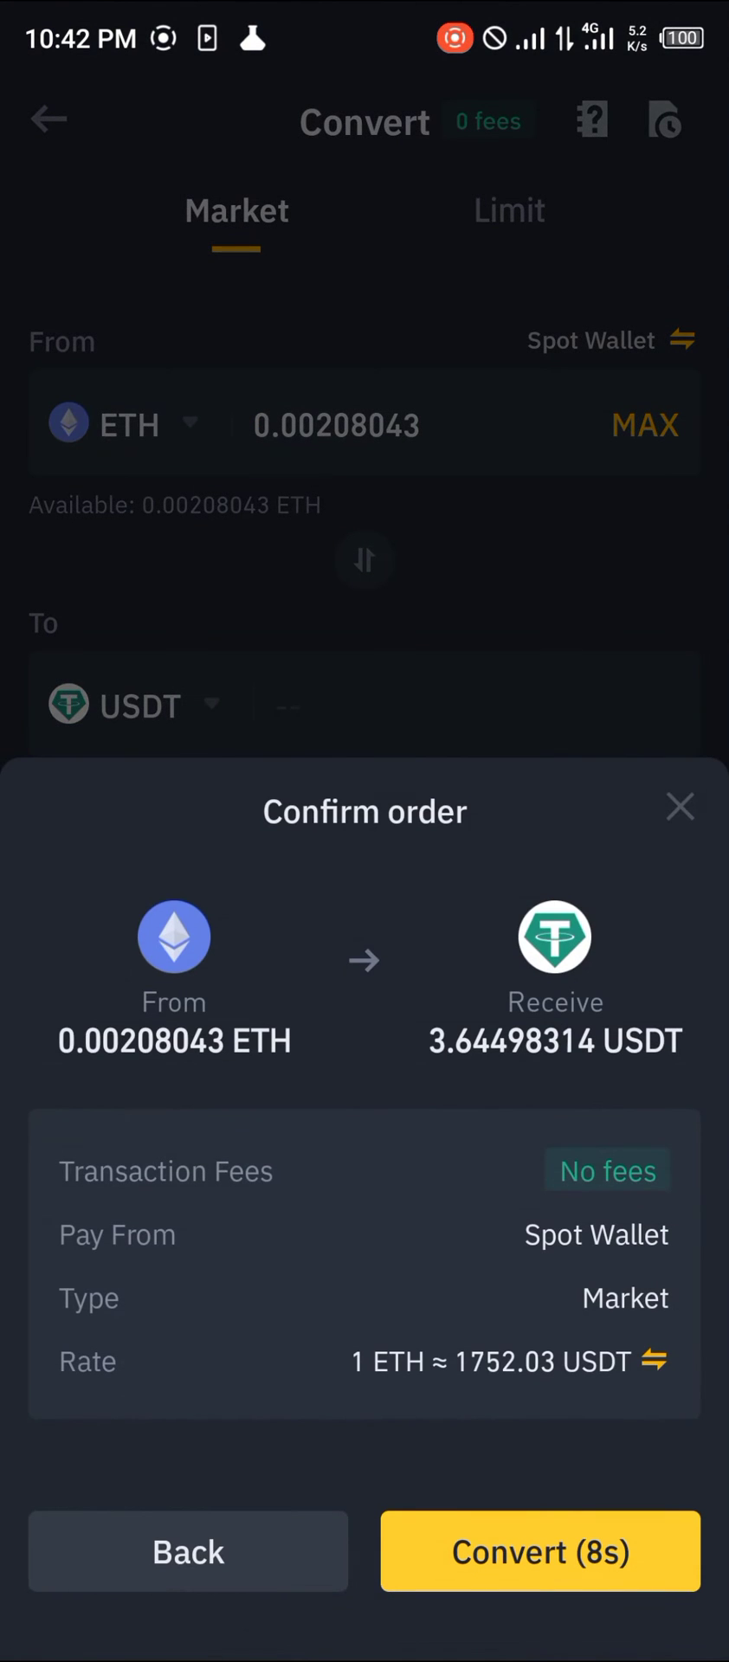
left_click(540, 1551)
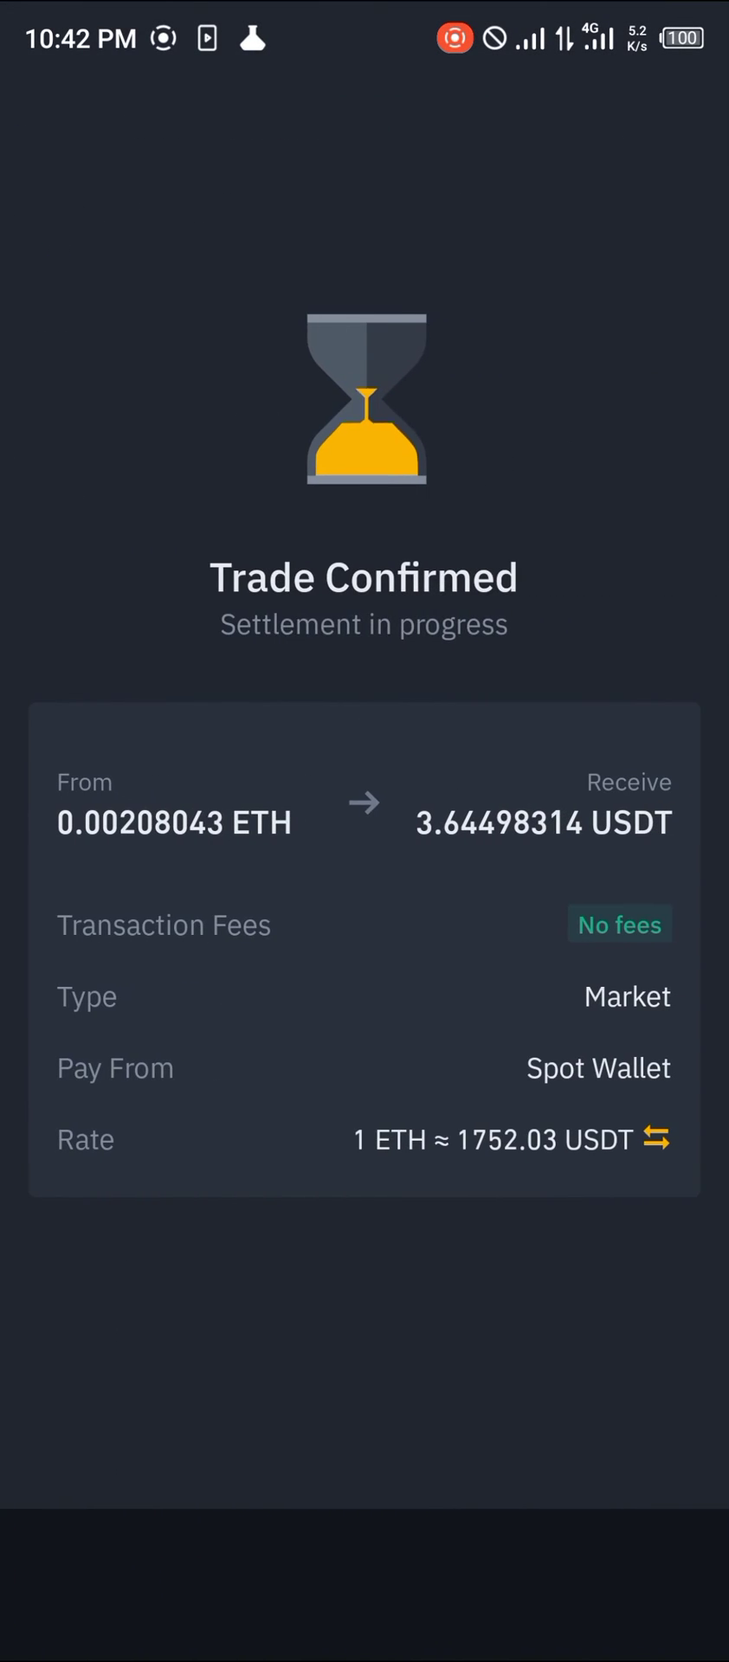